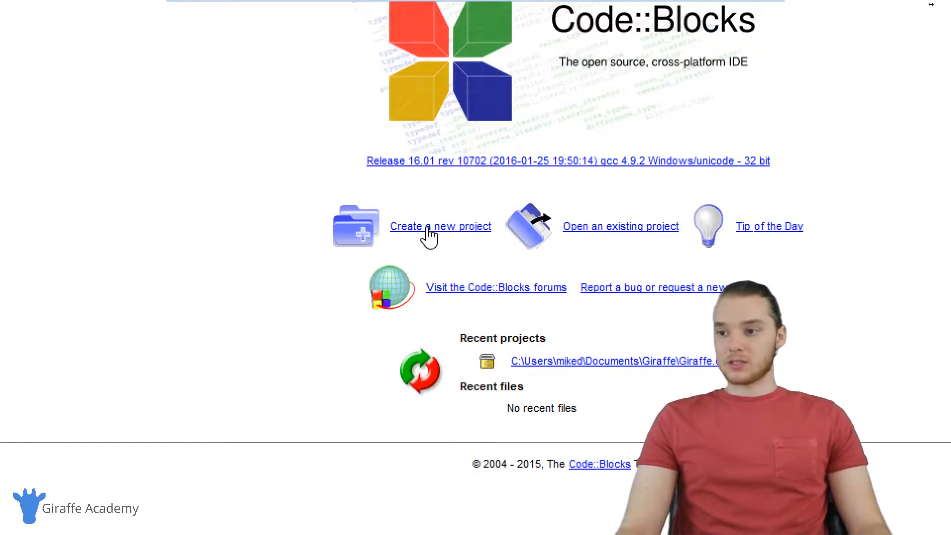
- Start a new project and choose the Console application template
click(440, 226)
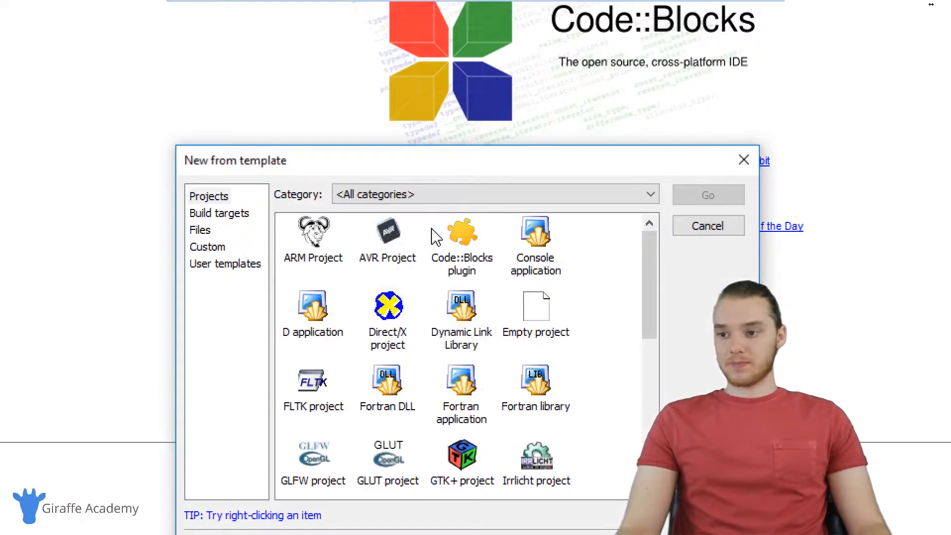
mouse_move(420, 507)
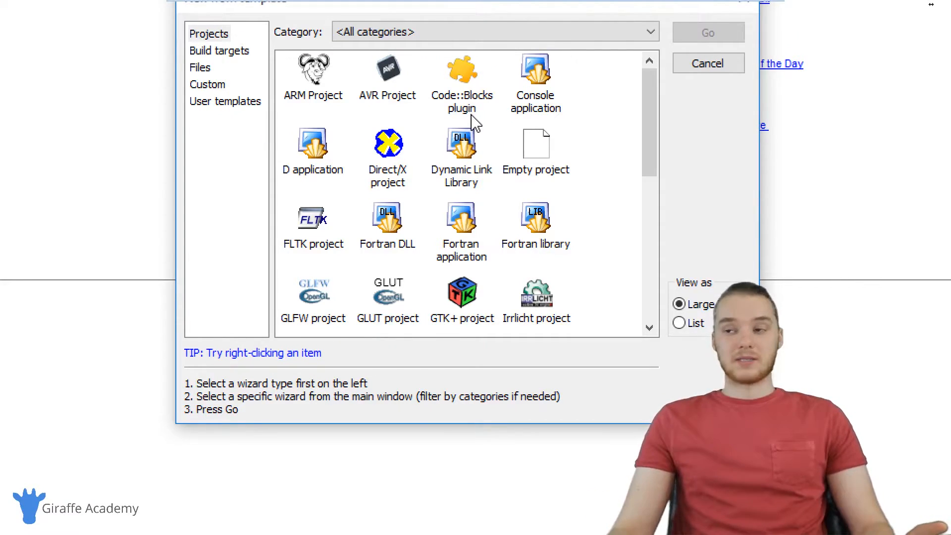
click(535, 74)
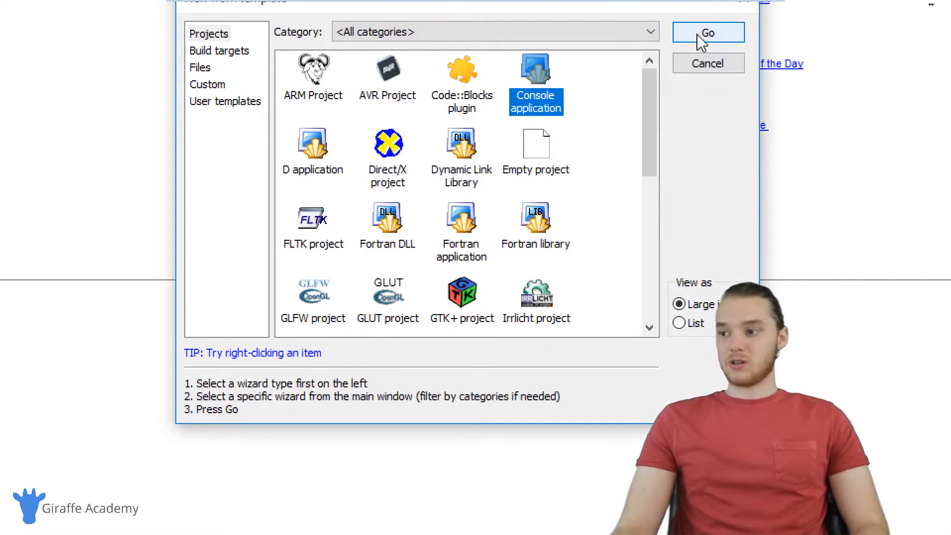
- Complete the wizard: C++ language, title 'Giraffe' in the Desktop folder, GCC with default Debug and Release
click(709, 32)
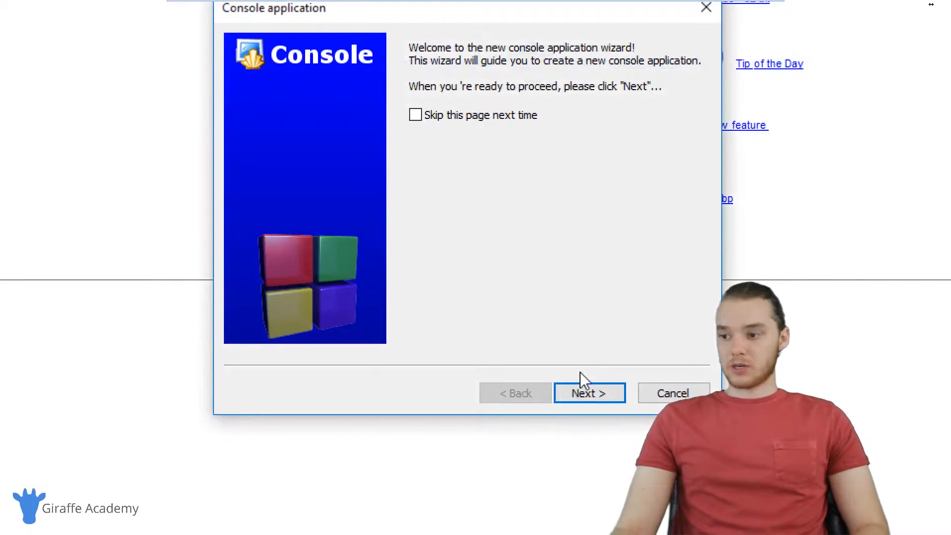
click(590, 392)
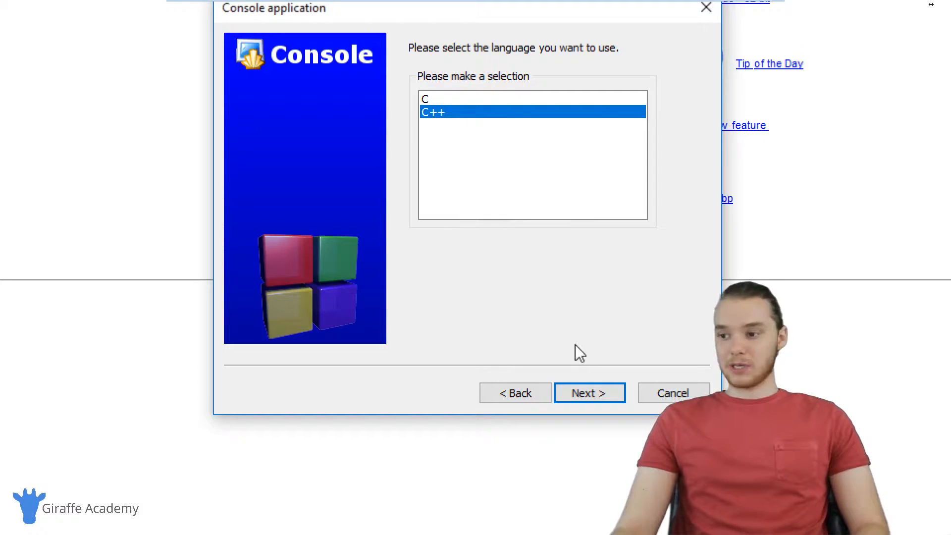
click(589, 392)
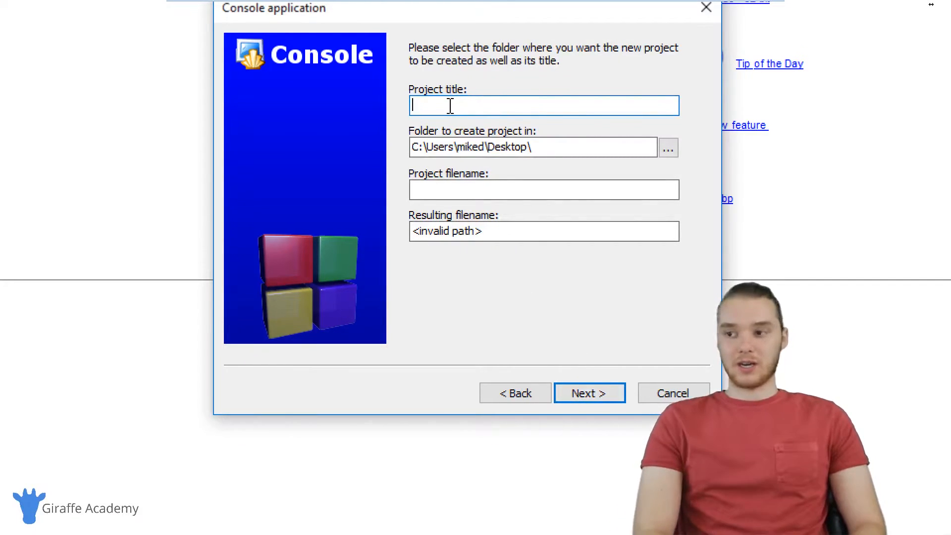
text(Giraffe)
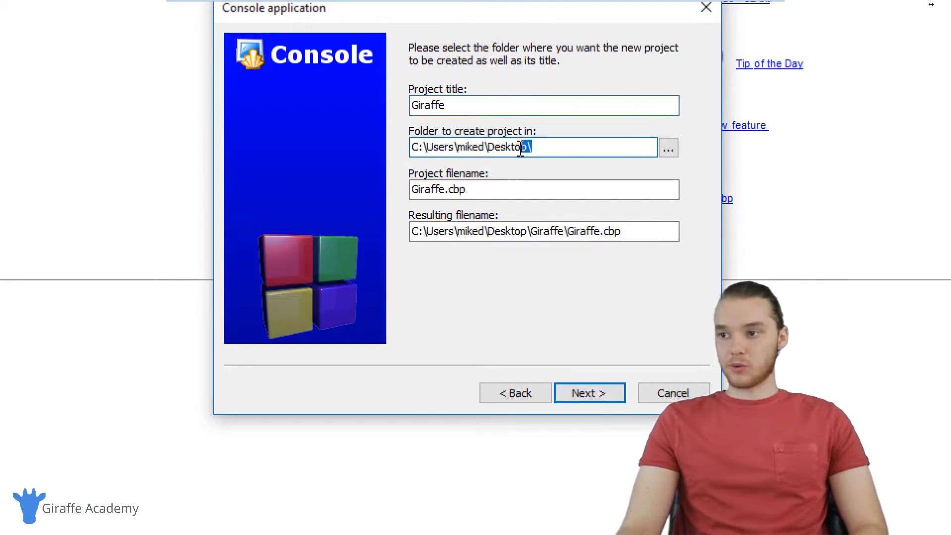
click(668, 148)
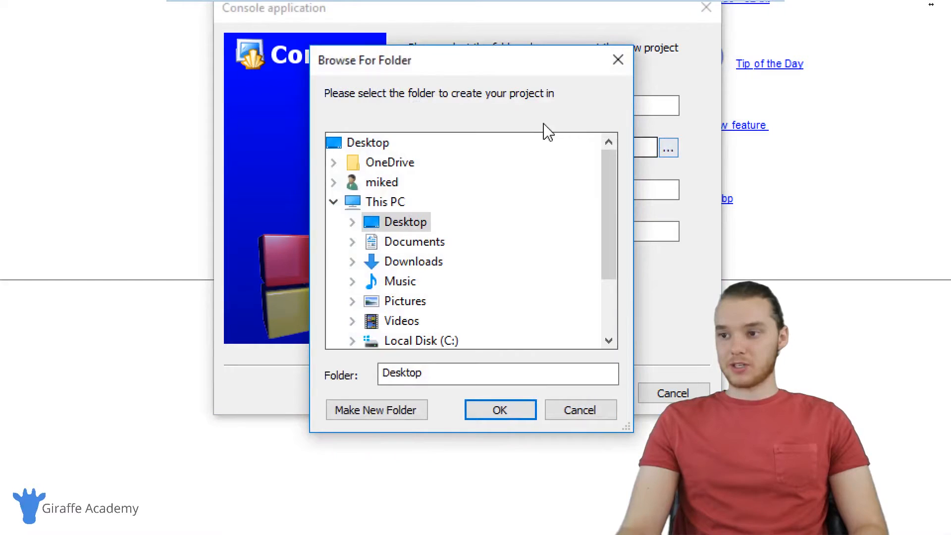
mouse_move(618, 60)
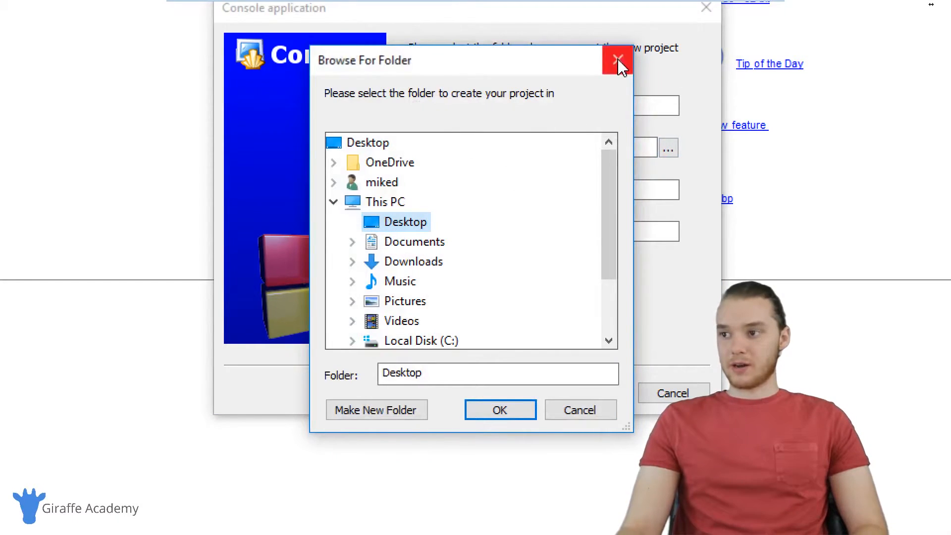
click(500, 410)
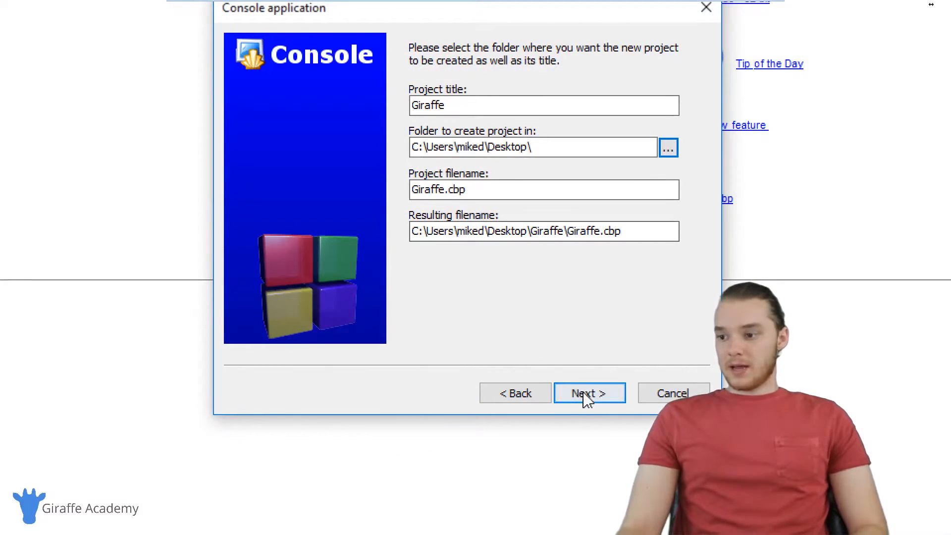
click(590, 392)
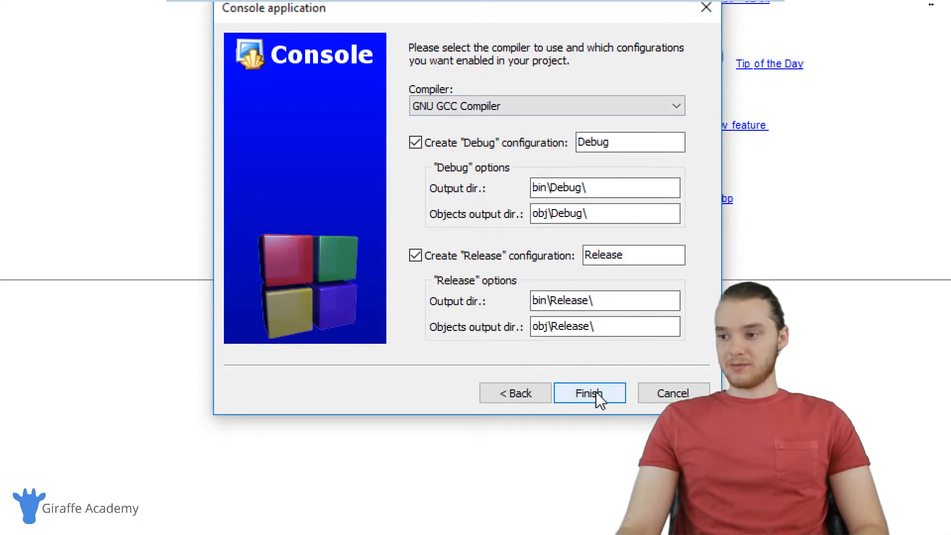
click(589, 392)
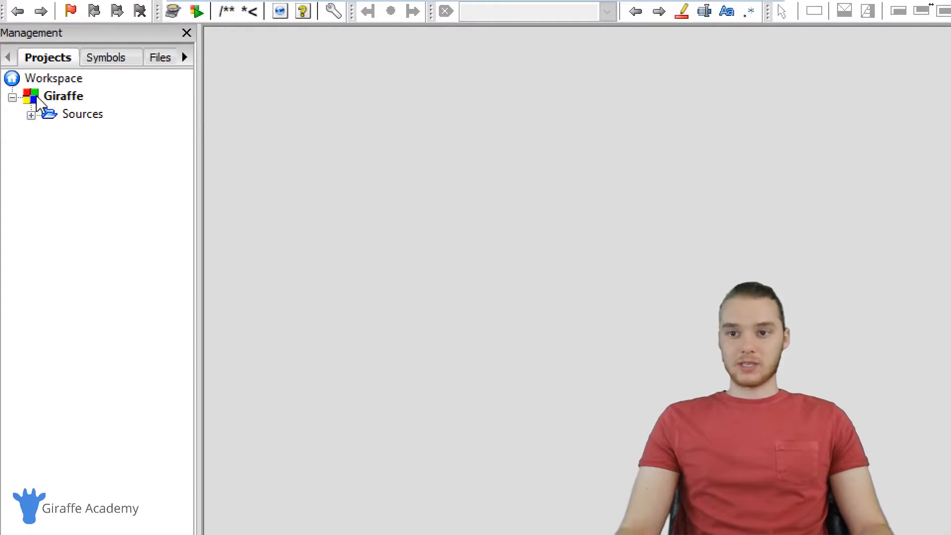
- Expand the Giraffe project's Sources and bring up the context menu for main.cpp
click(62, 97)
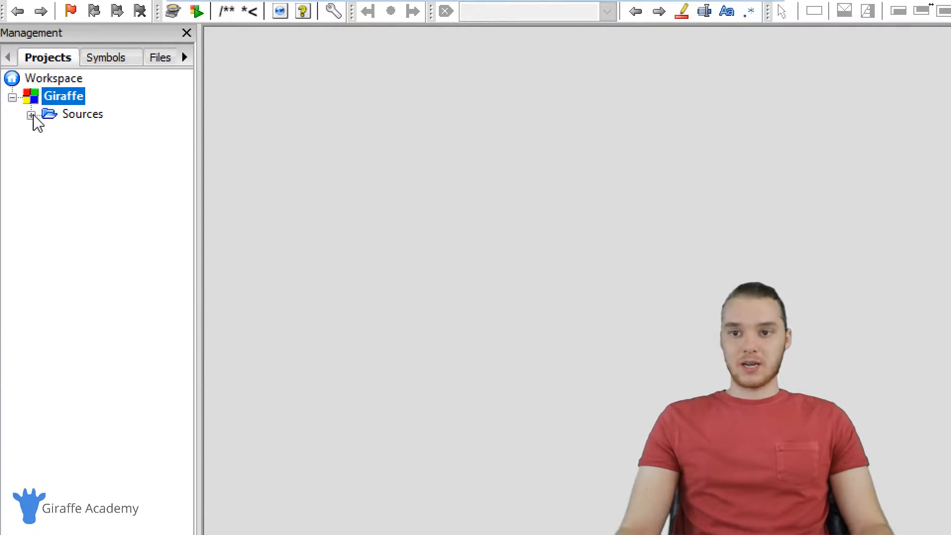
click(31, 115)
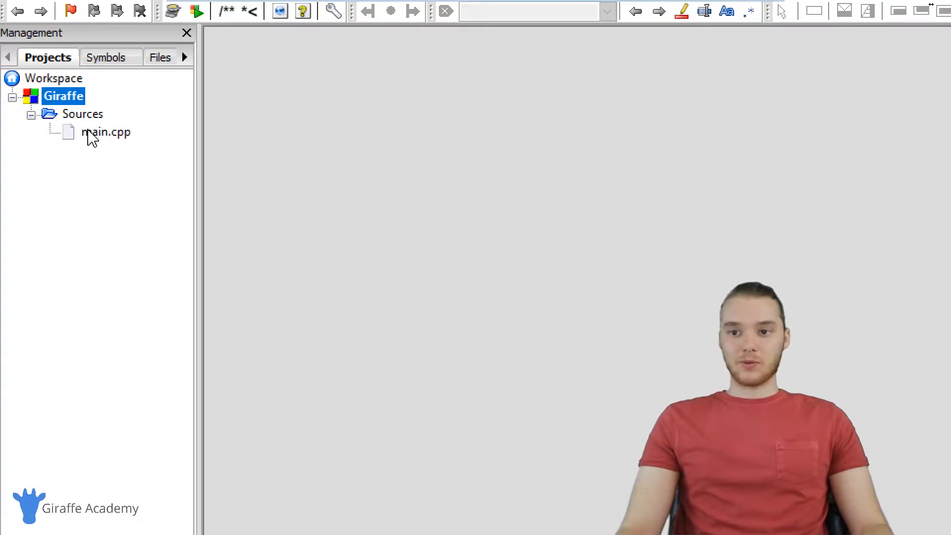
click(105, 133)
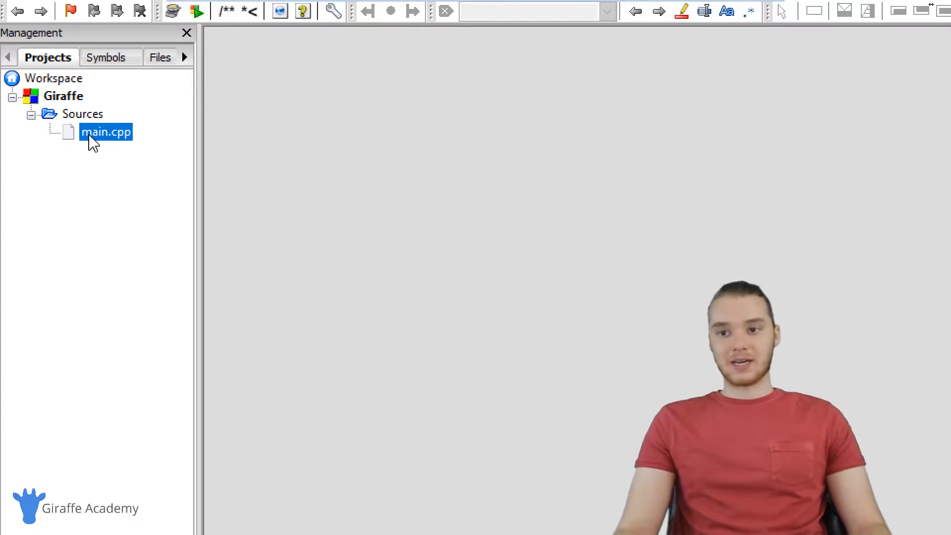
mouse_move(131, 150)
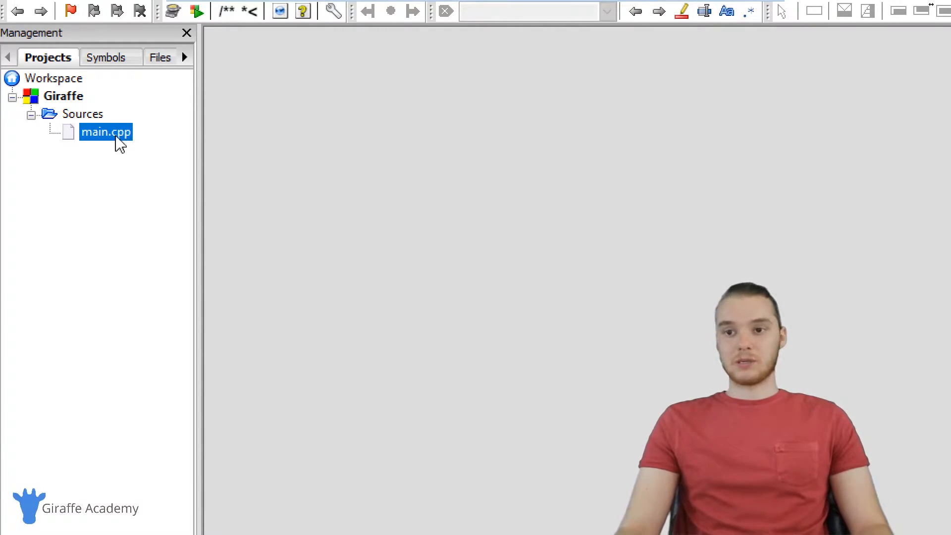
right_click(105, 131)
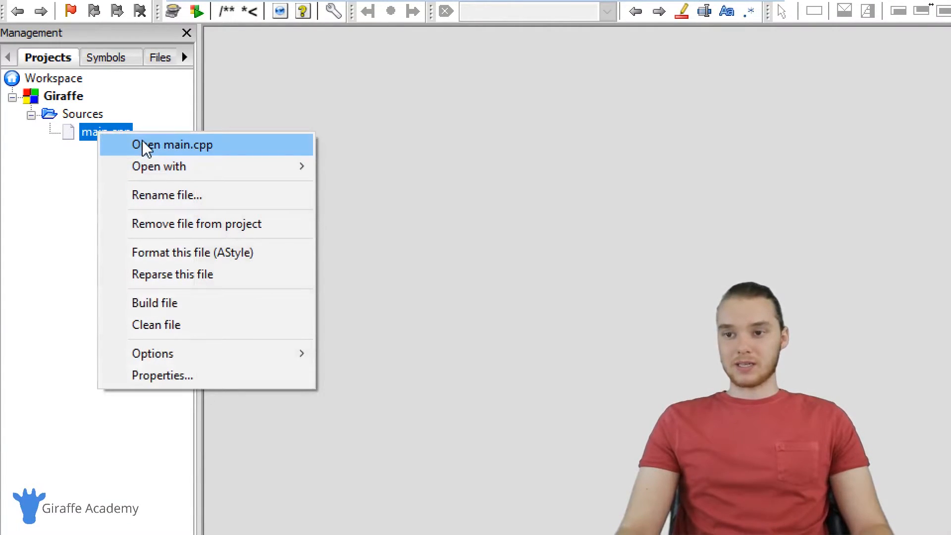
- Open main.cpp's Hello world program in the editor and build and run it
click(173, 144)
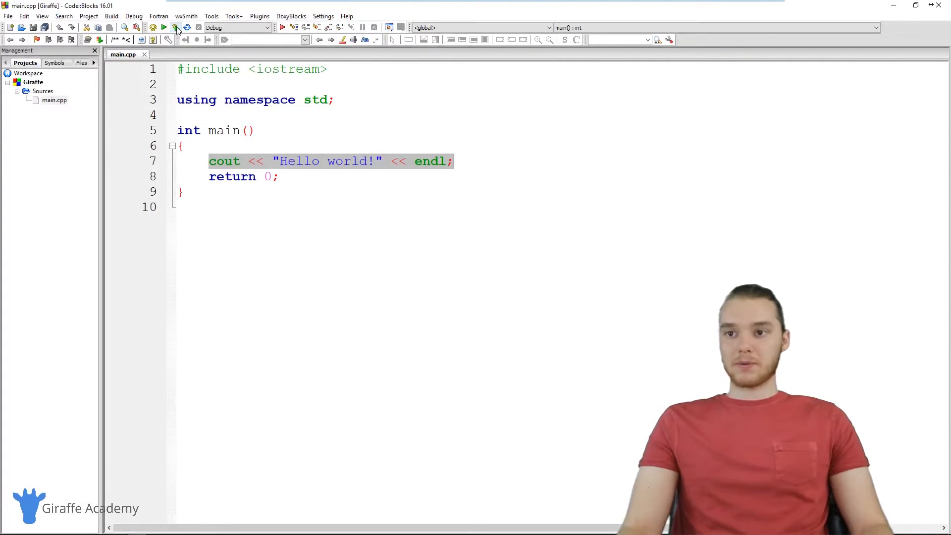
mouse_move(177, 28)
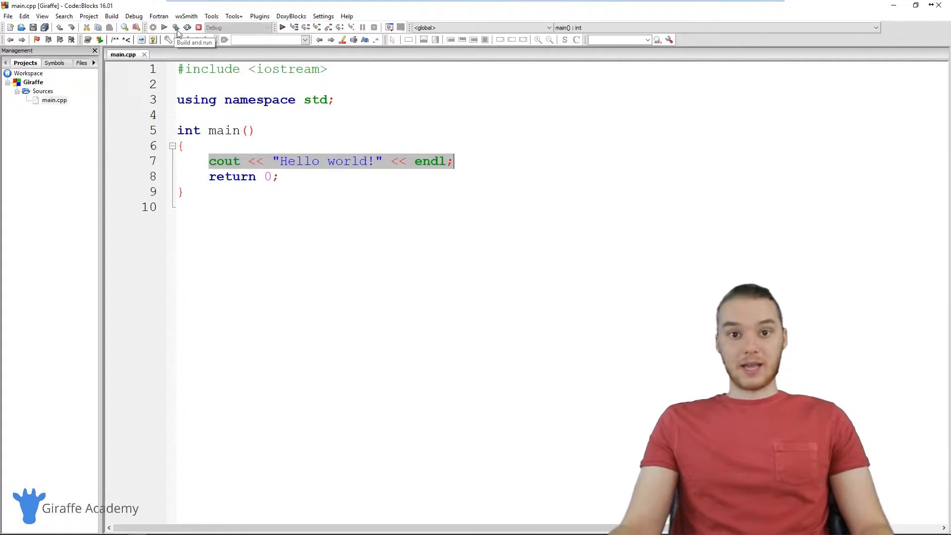
click(174, 28)
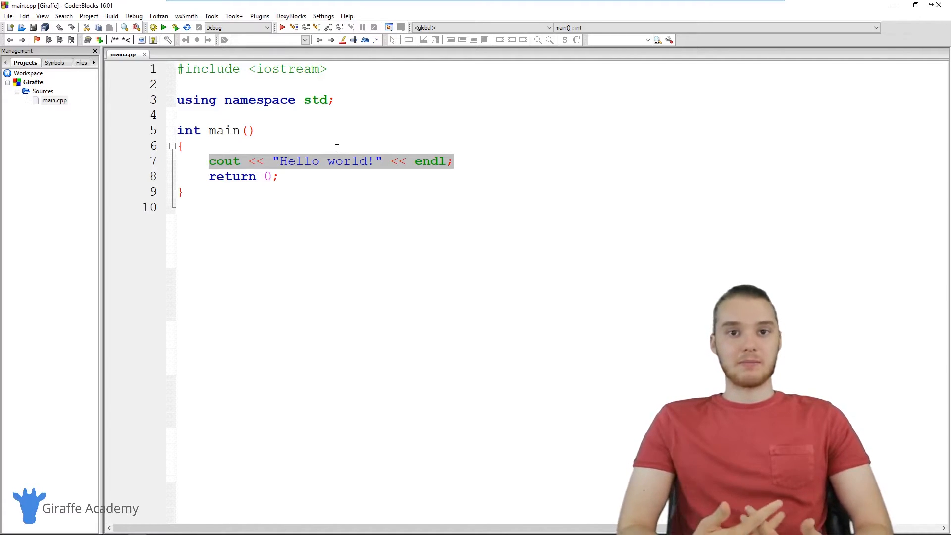
key(ctrl+a)
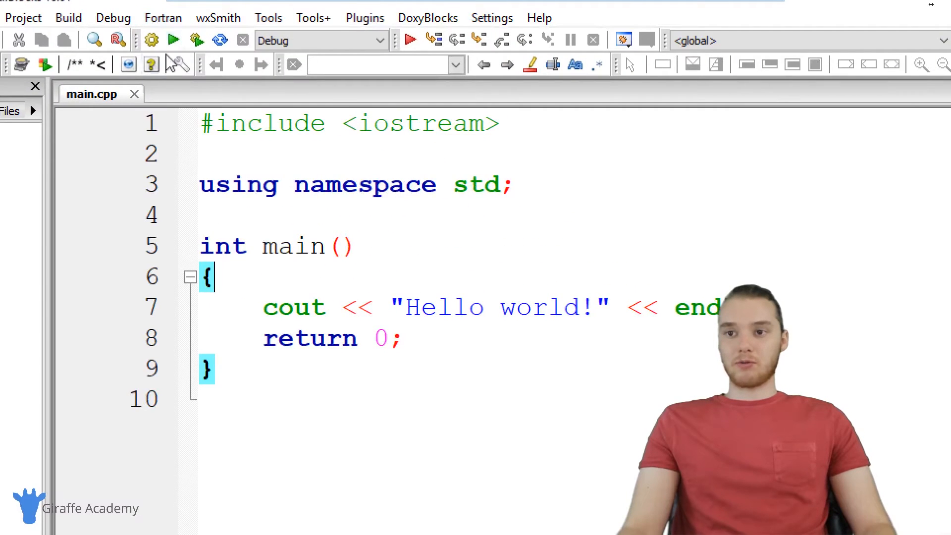
mouse_move(150, 41)
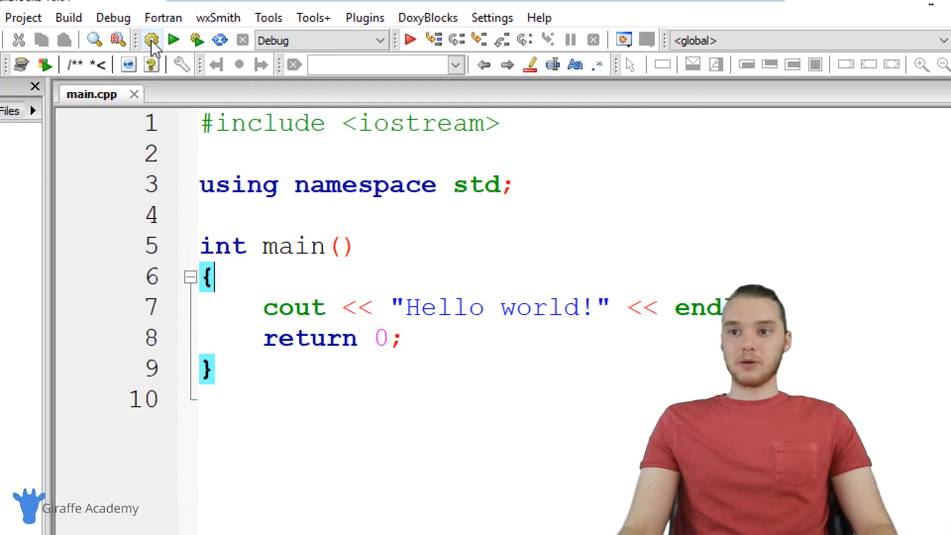
mouse_move(172, 39)
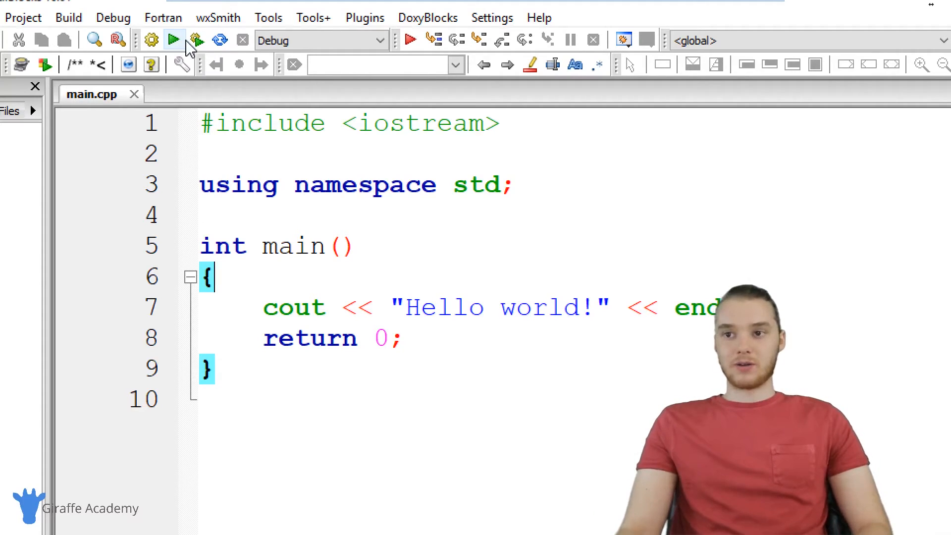
mouse_move(196, 40)
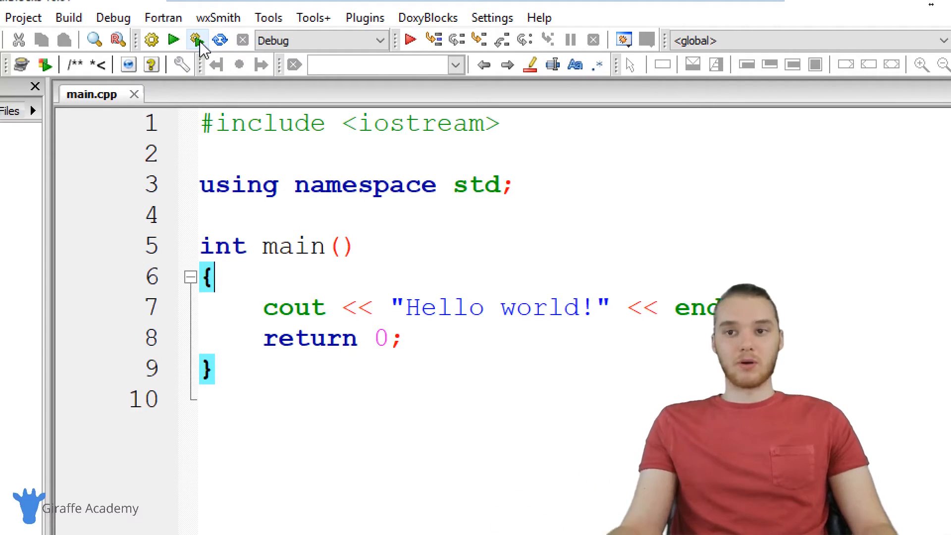
mouse_move(194, 40)
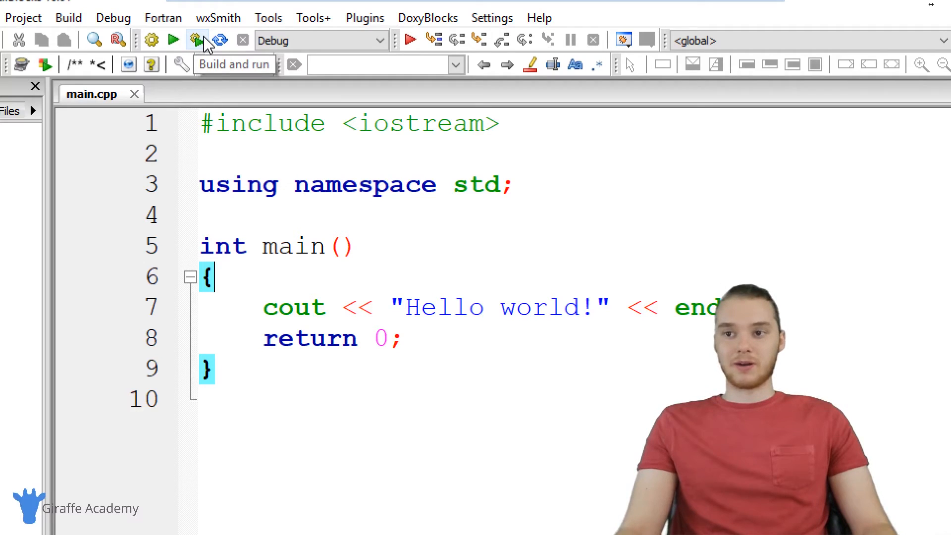